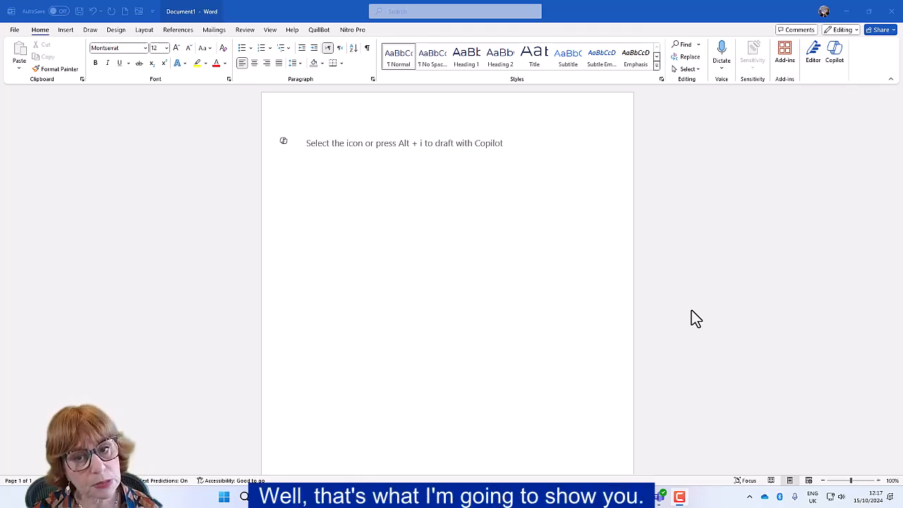
mouse_move(312, 120)
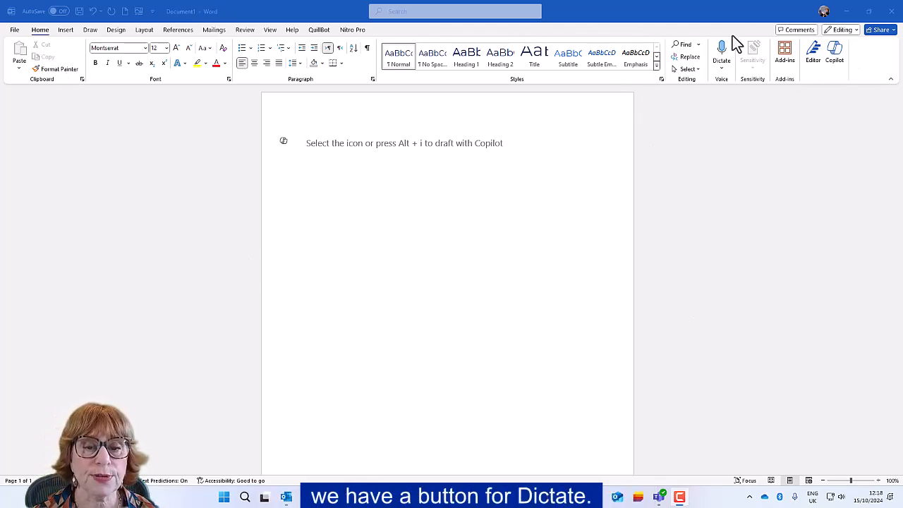
mouse_move(727, 74)
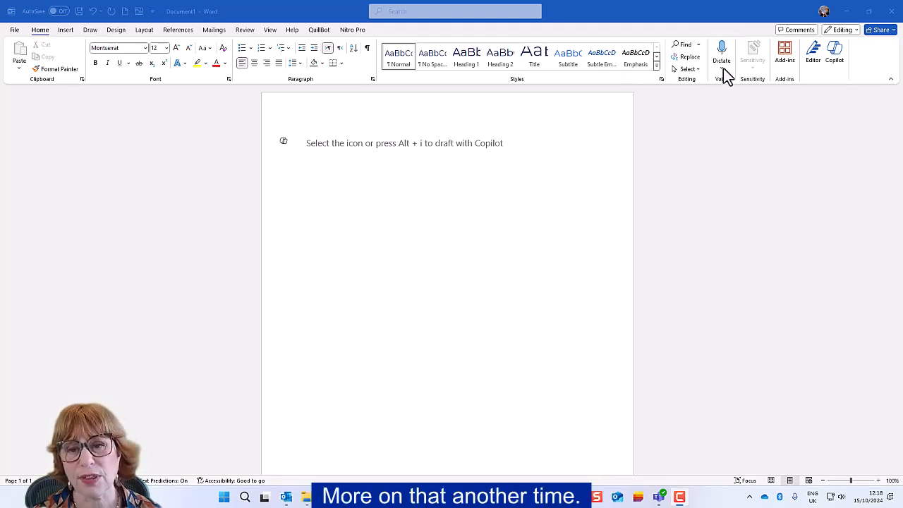
Open the Transcribe pane from the Dictate dropdown, language English (United Kingdom).
left_click(721, 53)
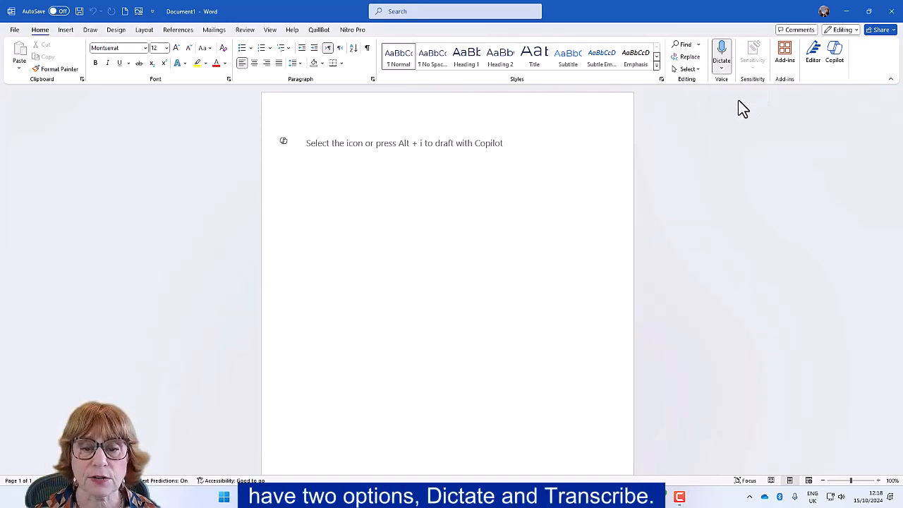
left_click(721, 53)
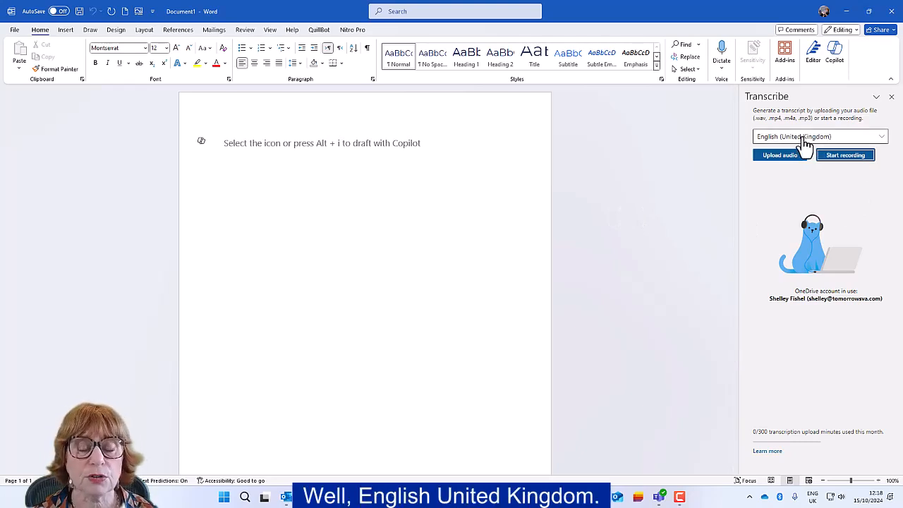
mouse_move(768, 176)
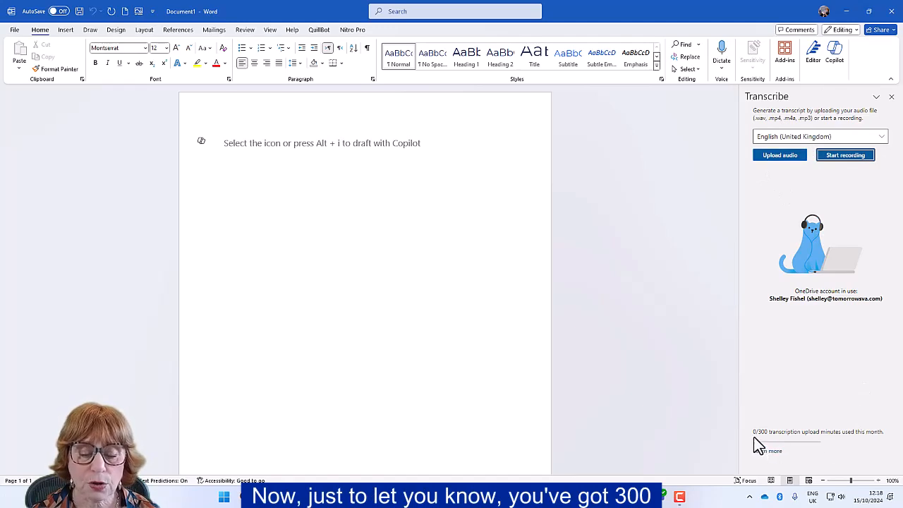
mouse_move(841, 438)
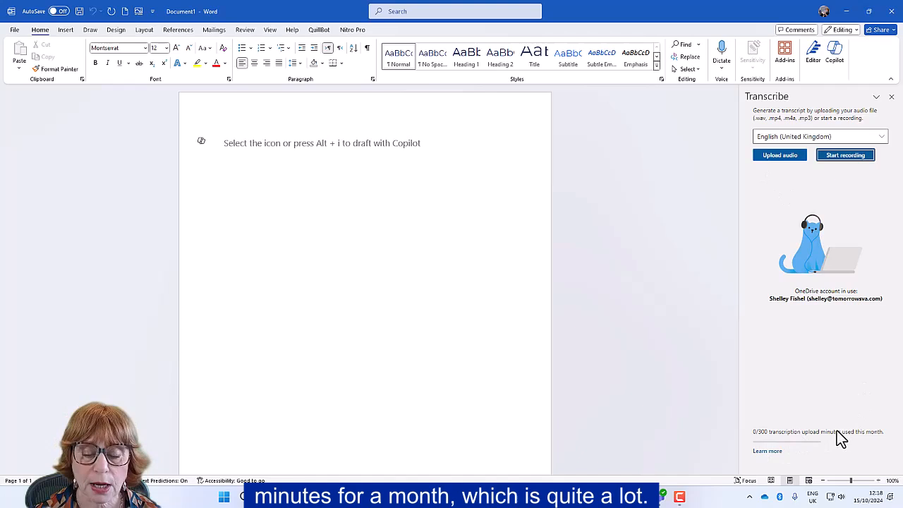
mouse_move(776, 360)
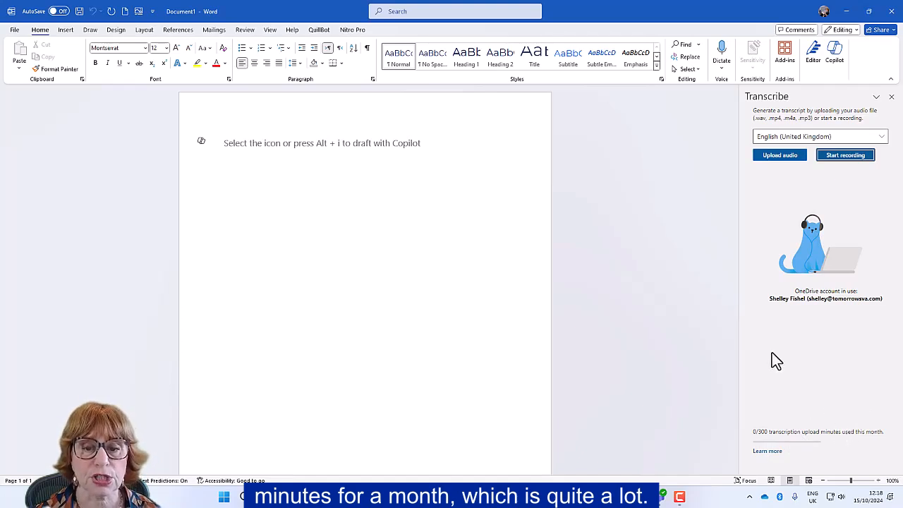
Upload the 'Transcribe Audio' recording from Downloads and let it transcribe.
left_click(778, 154)
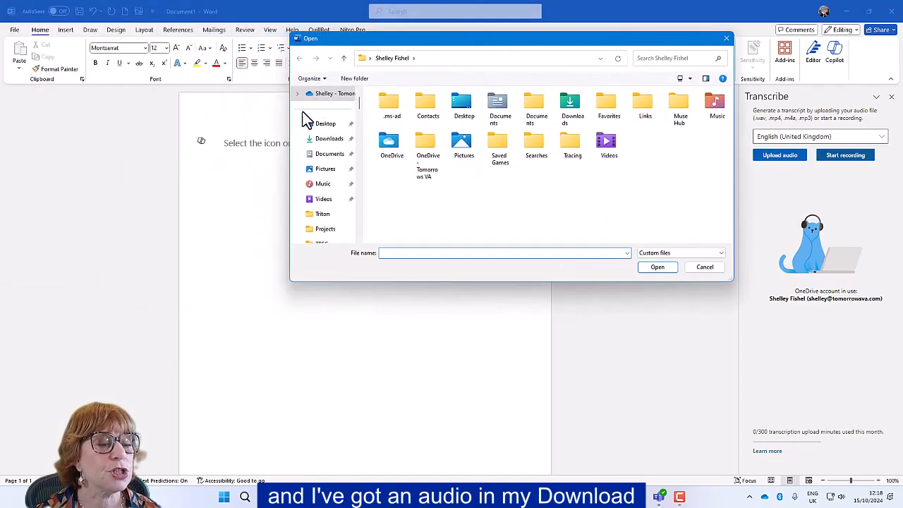
left_click(328, 138)
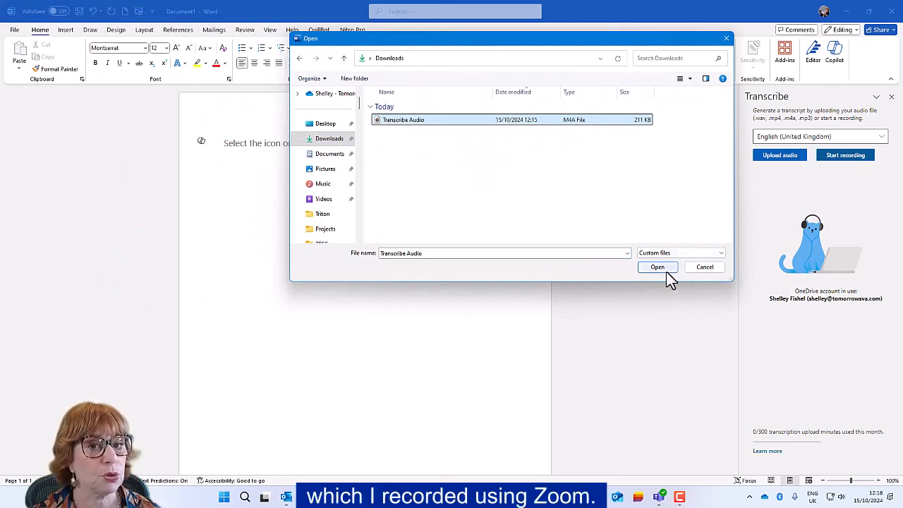
left_click(658, 267)
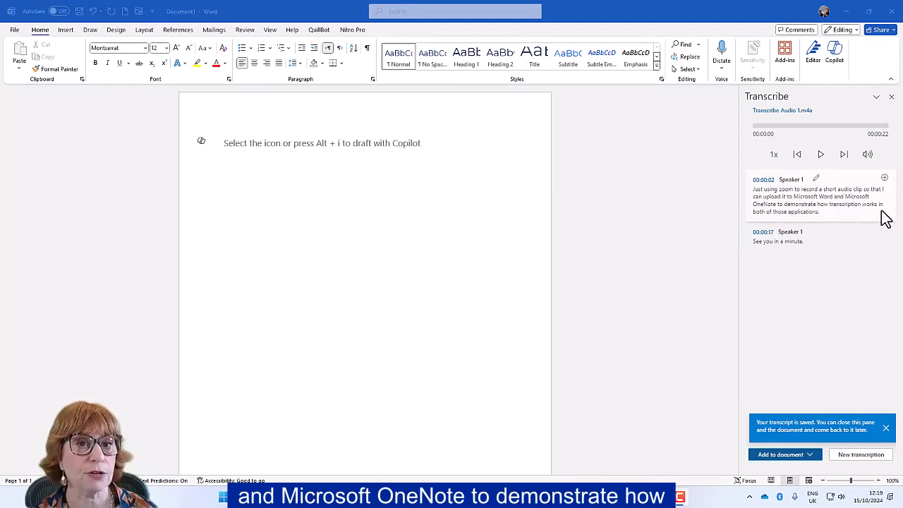
mouse_move(846, 219)
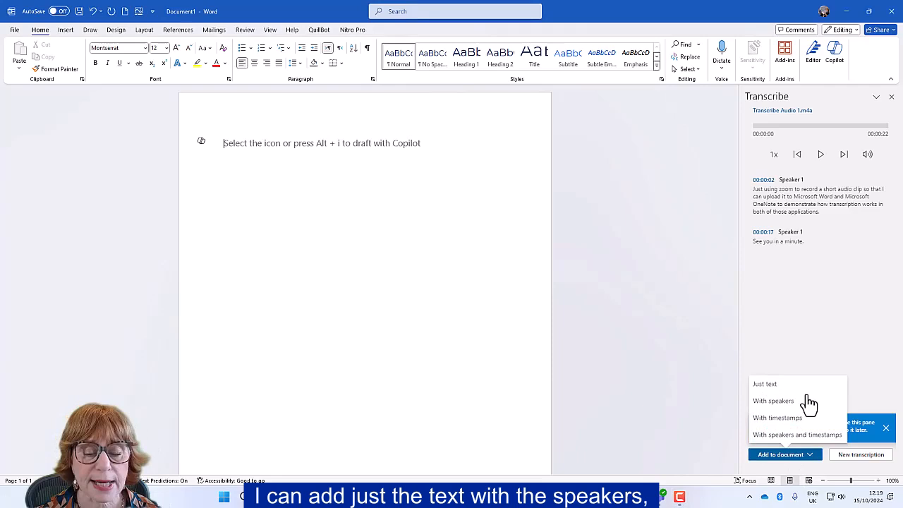
mouse_move(801, 420)
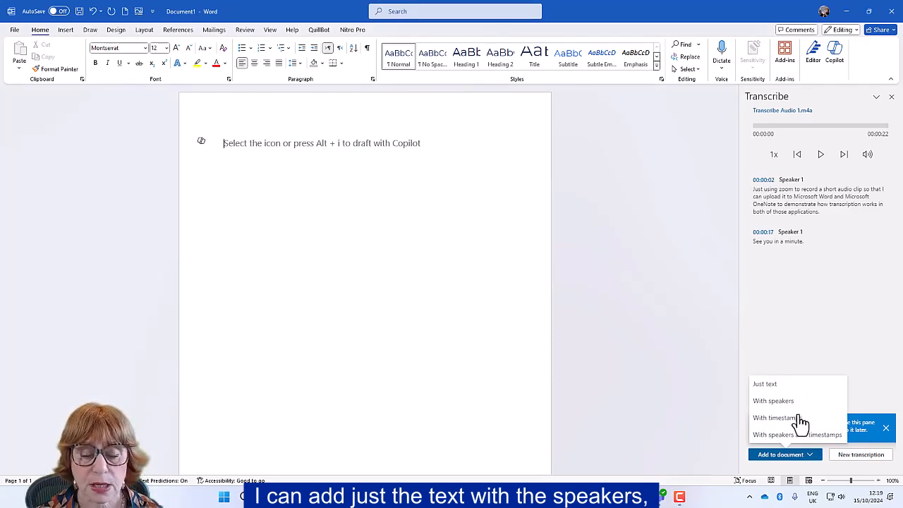
mouse_move(801, 437)
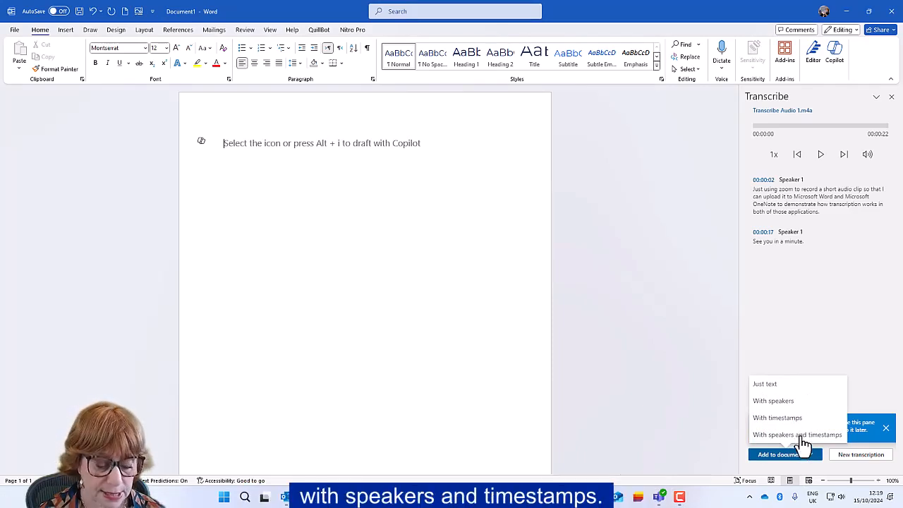
Add the transcript to the document, then request a new transcription.
left_click(797, 434)
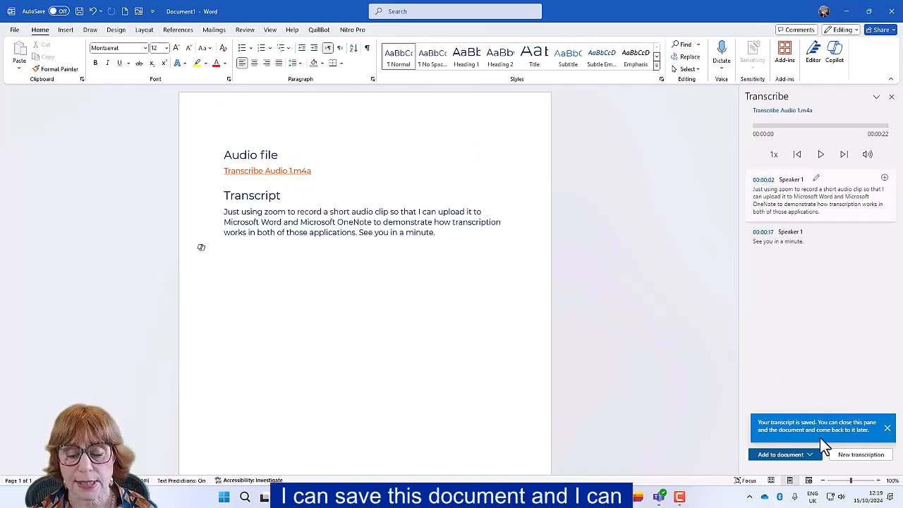
left_click(861, 455)
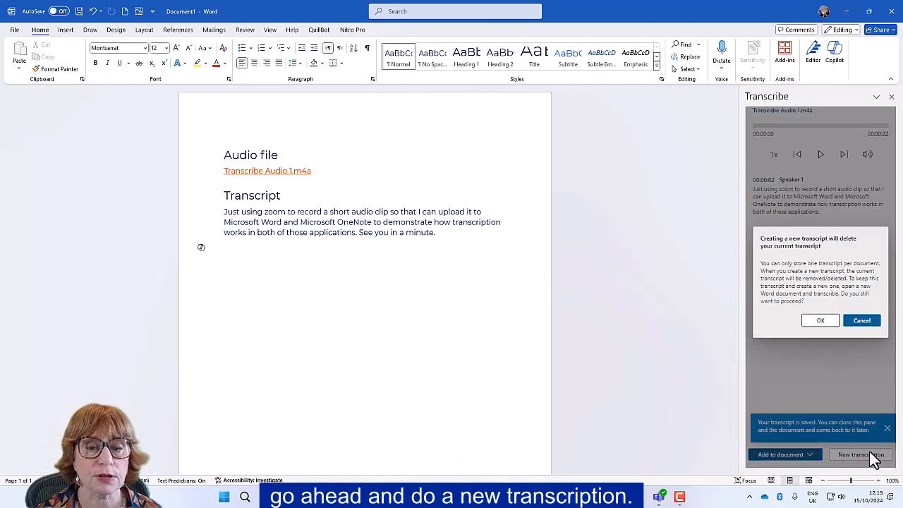
mouse_move(821, 320)
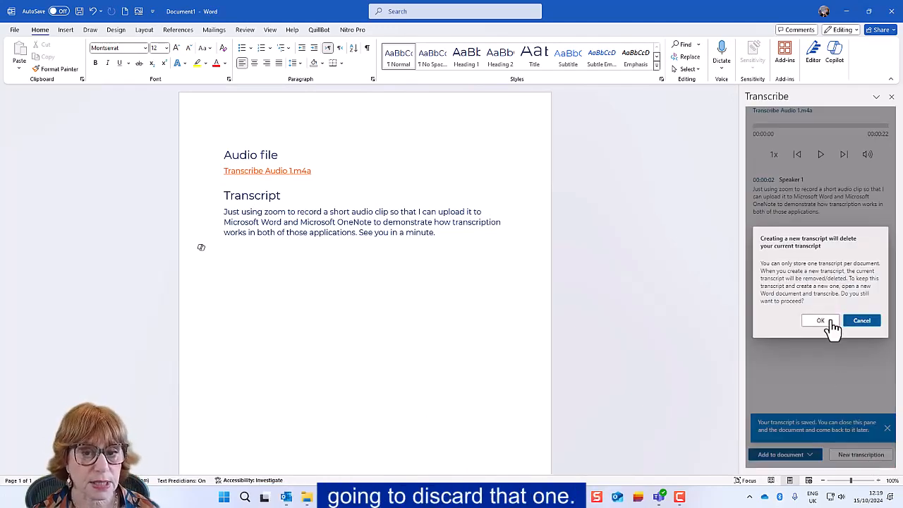
Discard the old transcript, record live audio, transcribe it and add it as plain text.
left_click(819, 320)
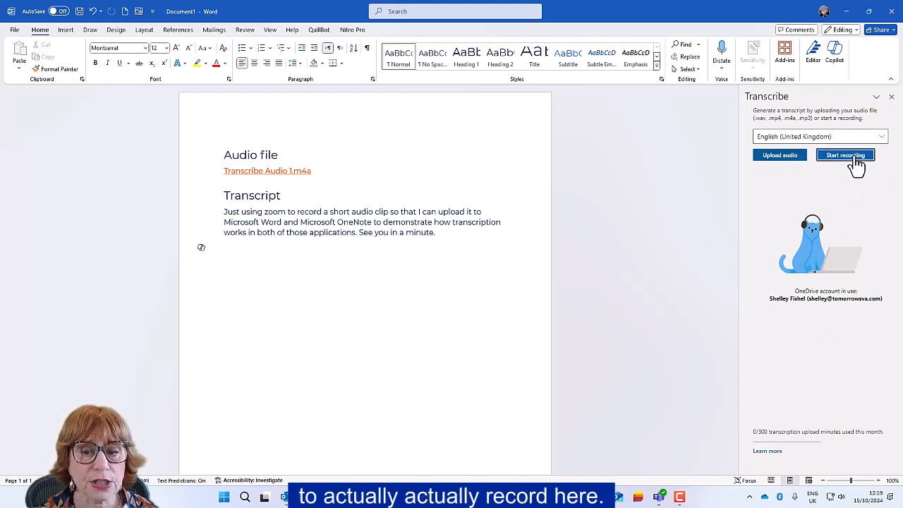
left_click(843, 153)
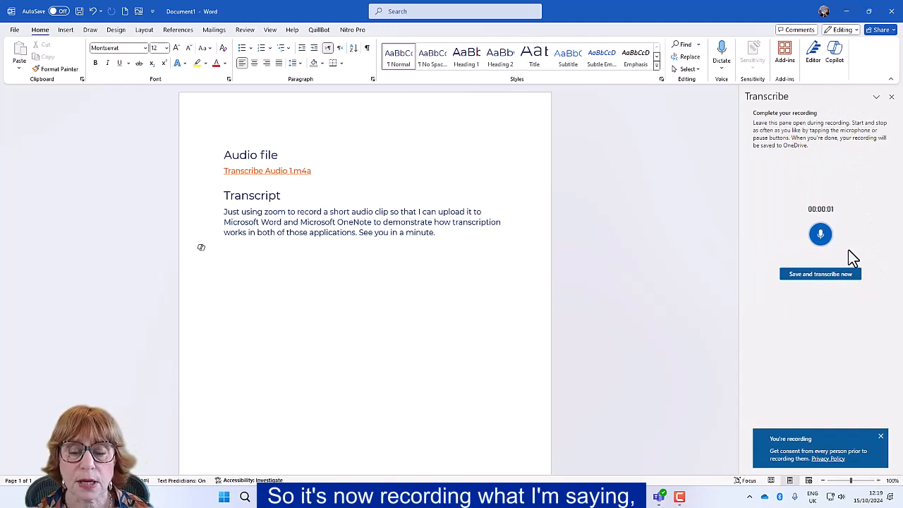
mouse_move(859, 254)
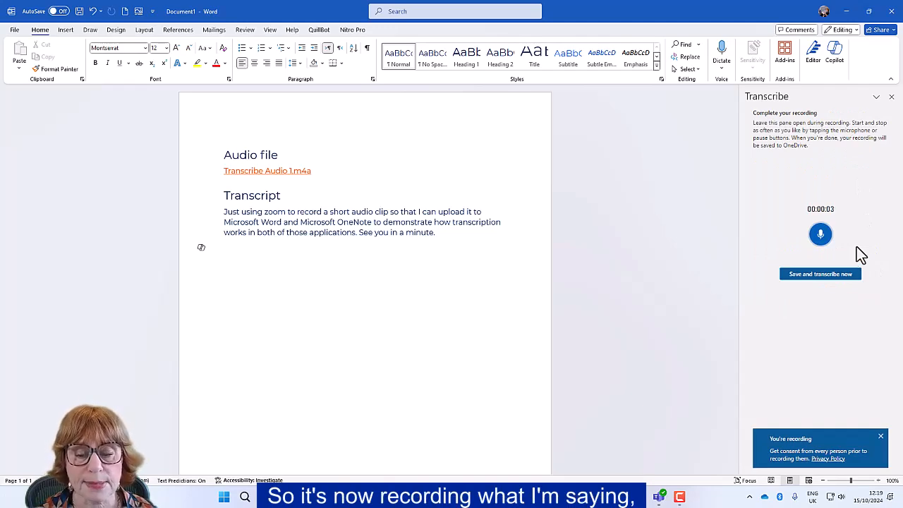
mouse_move(847, 224)
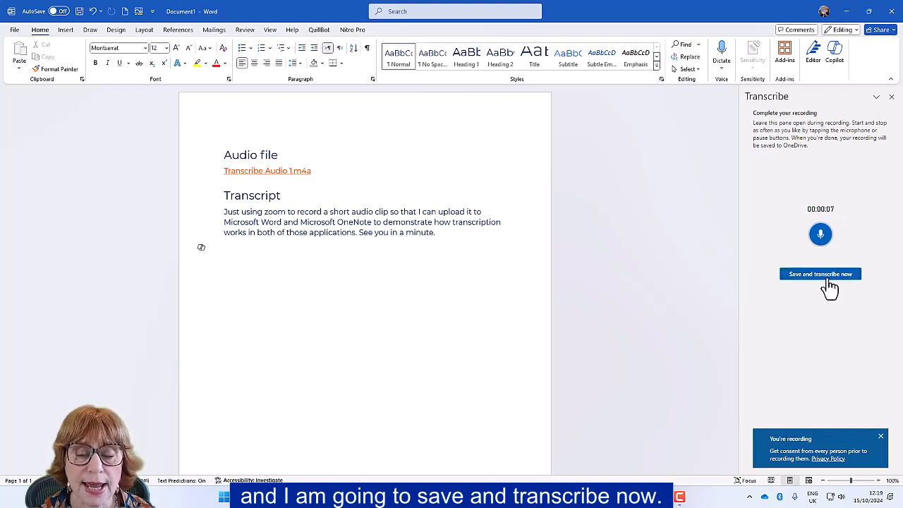
left_click(820, 273)
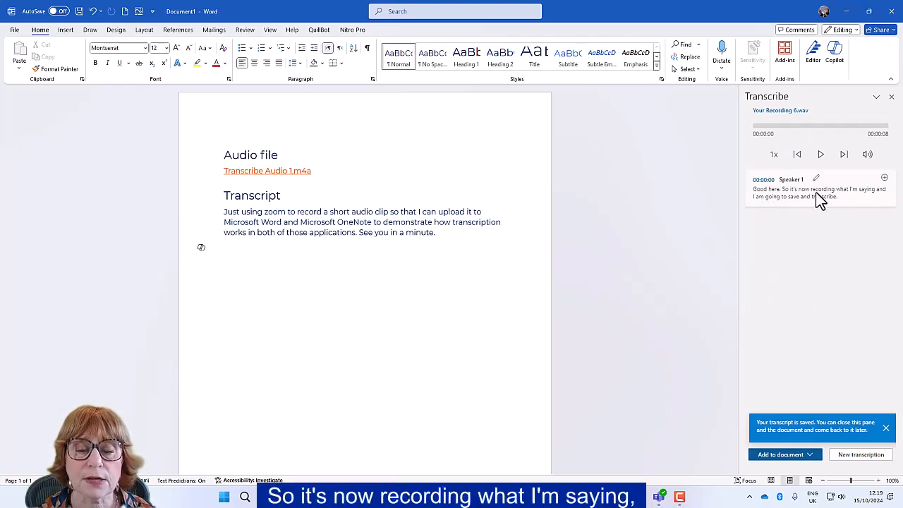
mouse_move(838, 206)
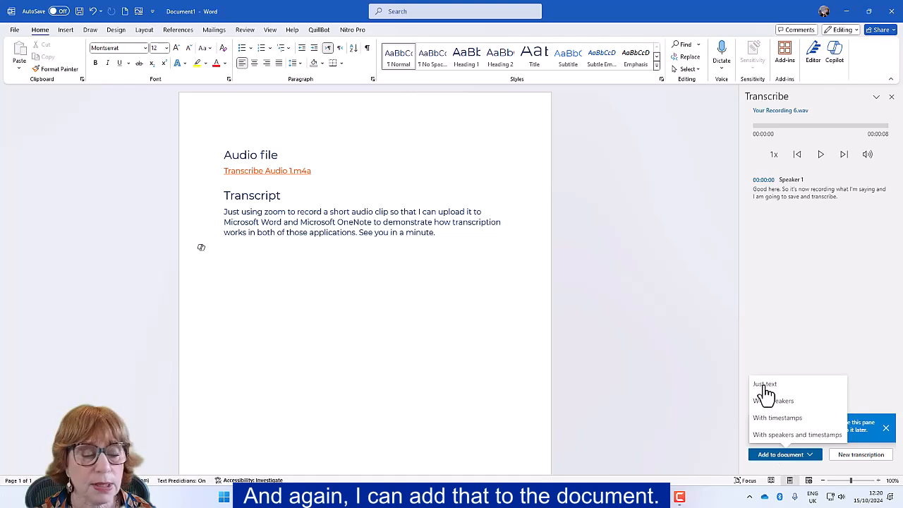
left_click(765, 384)
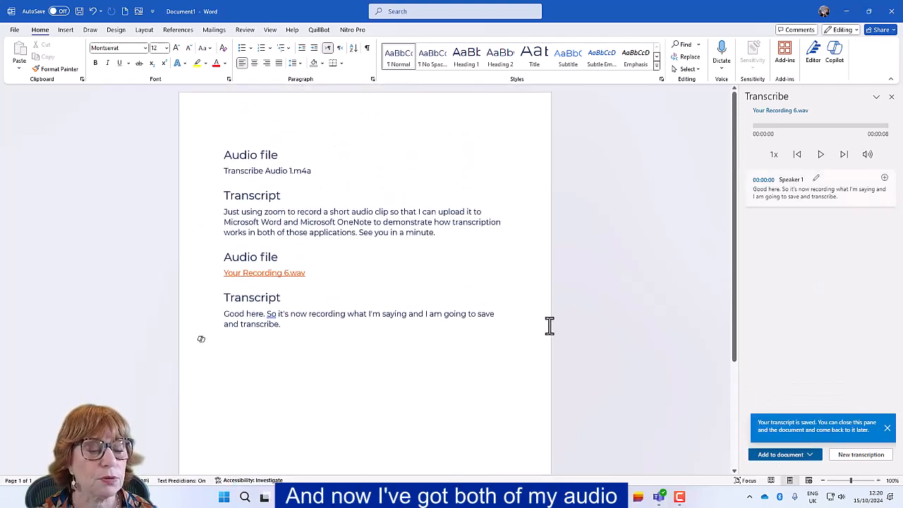
mouse_move(264, 272)
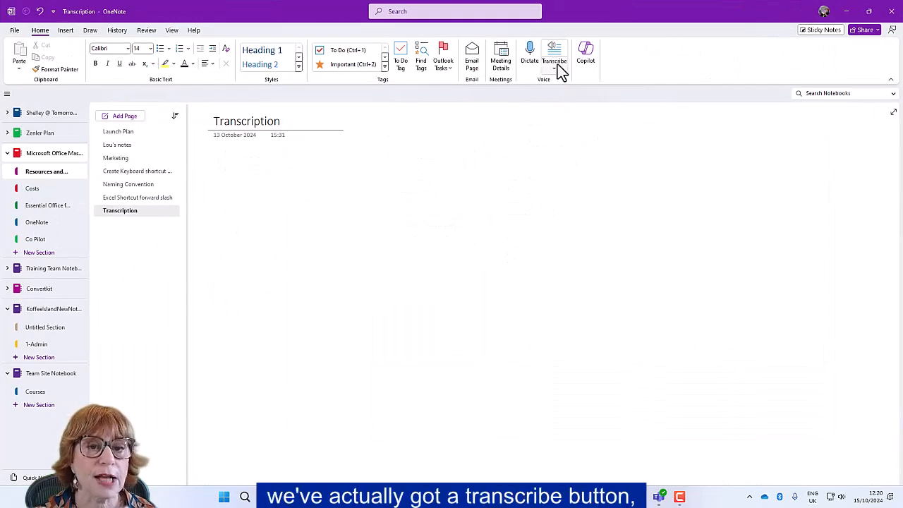
Open Transcribe in OneNote and confirm starting a fresh transcription on the page.
left_click(555, 55)
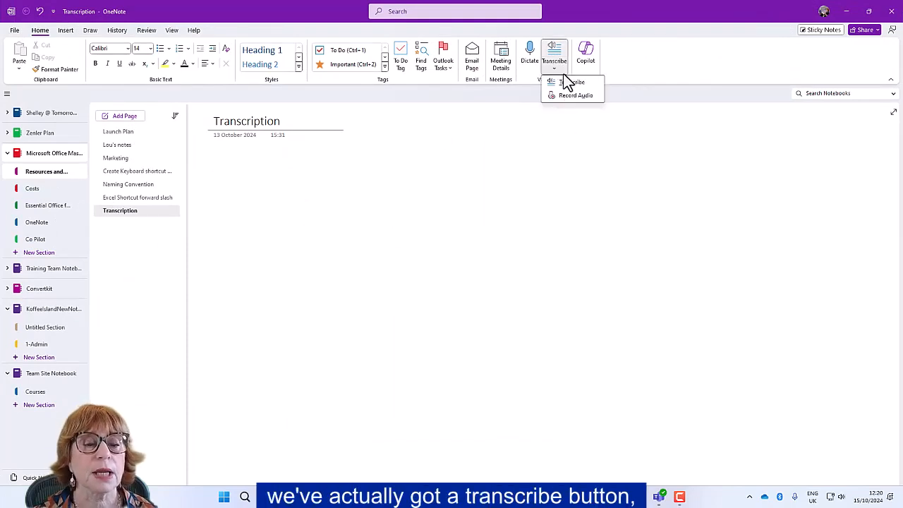
mouse_move(564, 105)
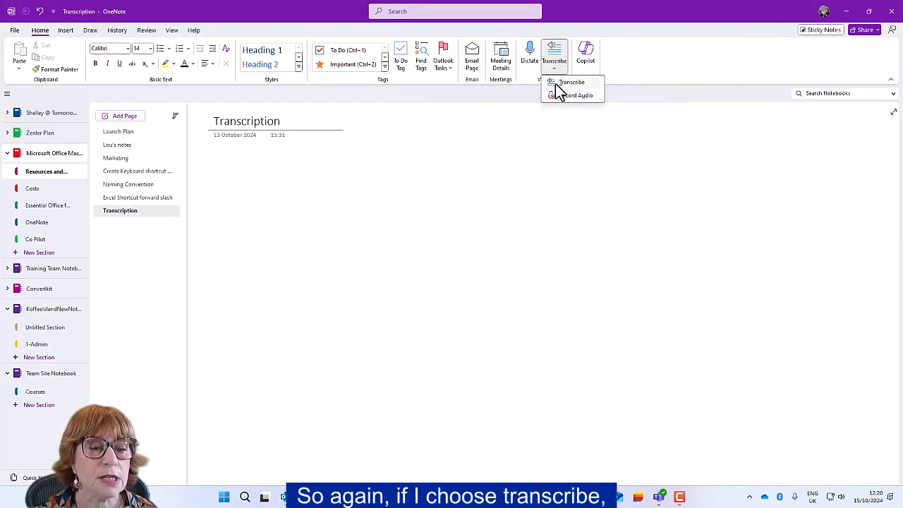
left_click(572, 82)
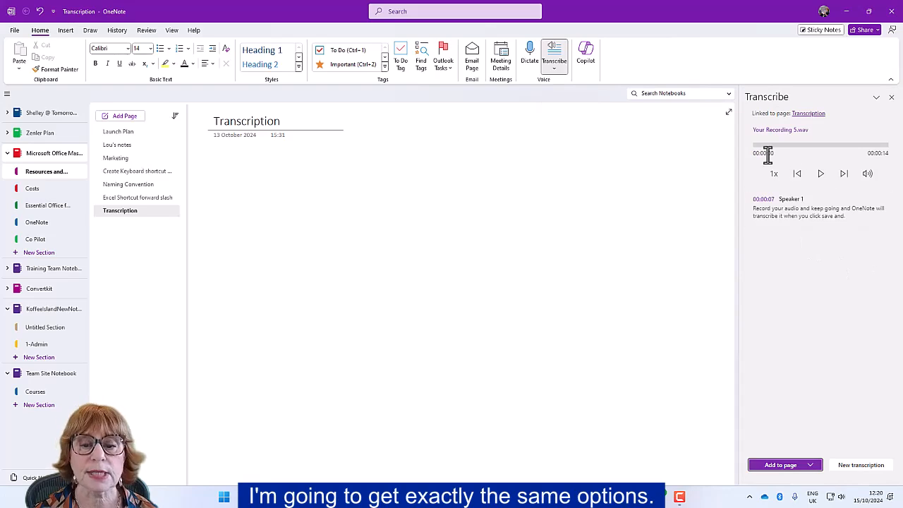
left_click(861, 466)
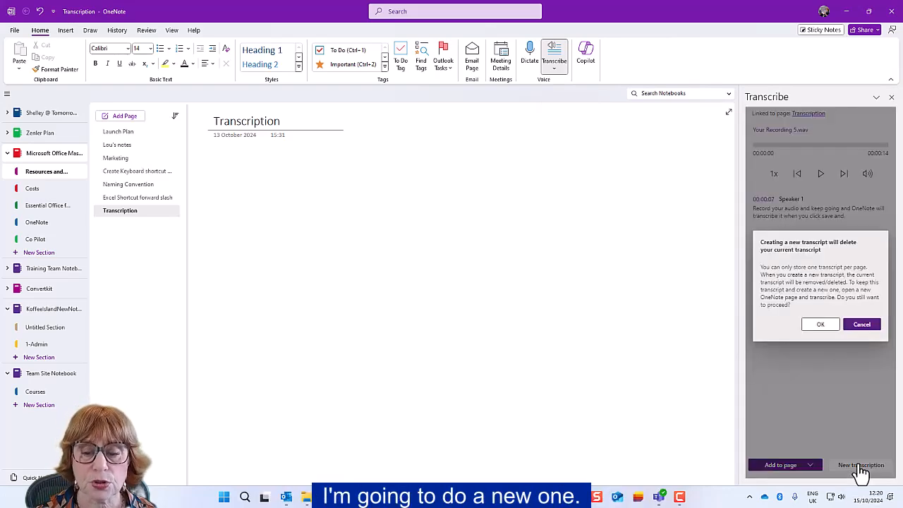
left_click(822, 323)
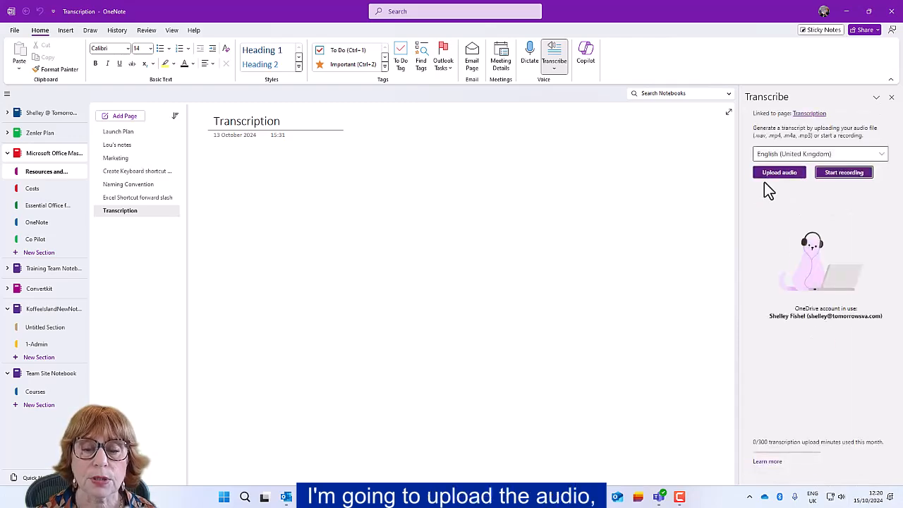
Upload the 'Transcribe Audio' clip from Downloads for transcription in OneNote.
left_click(779, 172)
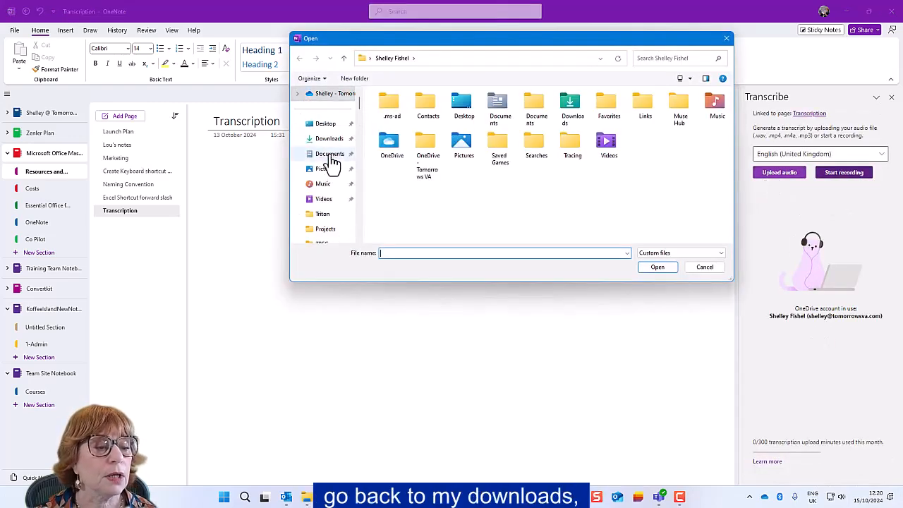
left_click(329, 139)
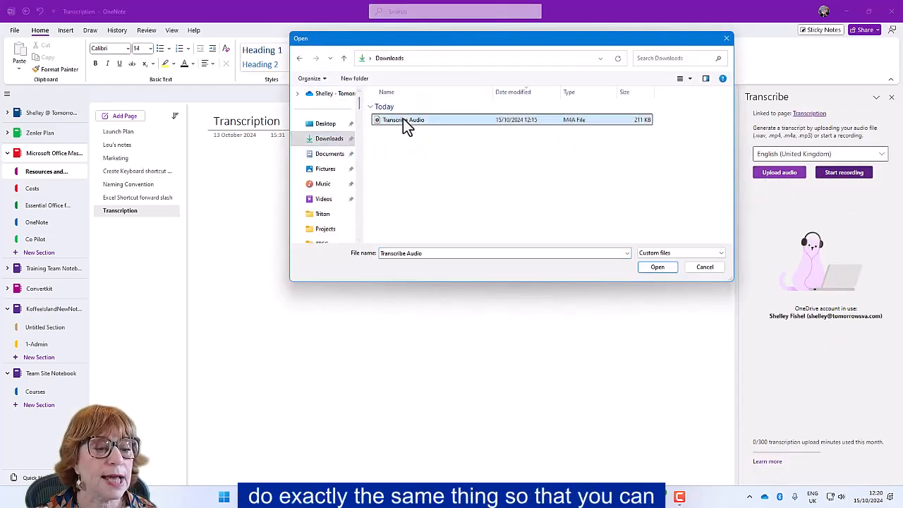
left_click(657, 267)
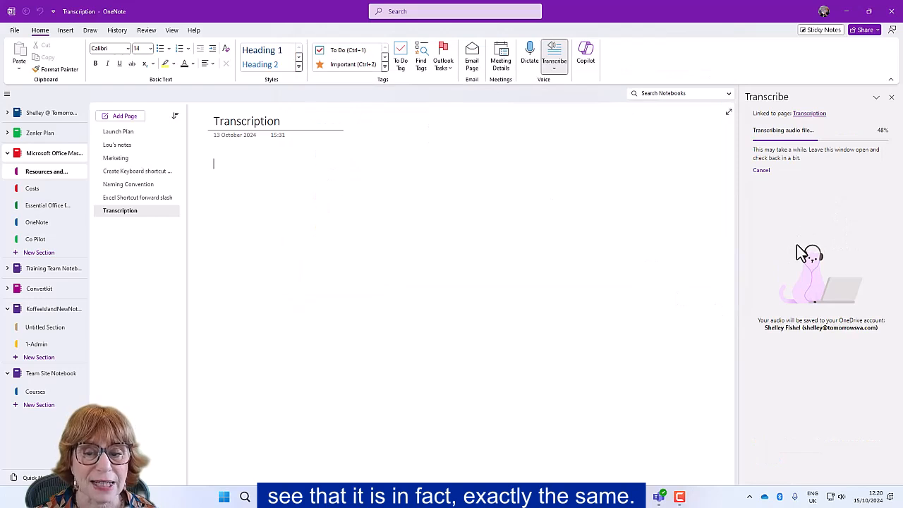
mouse_move(804, 206)
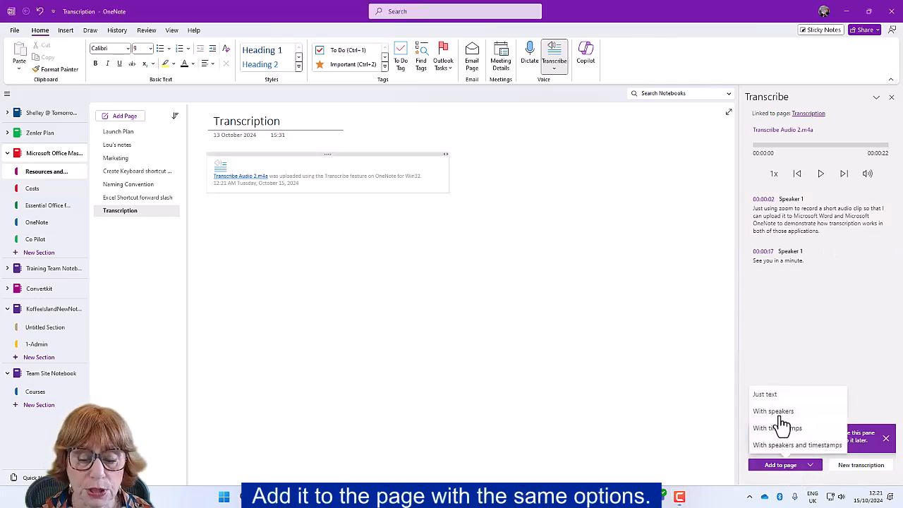
Add the transcript with speakers to the page and rename 'Speaker 1' to Shelley.
left_click(773, 412)
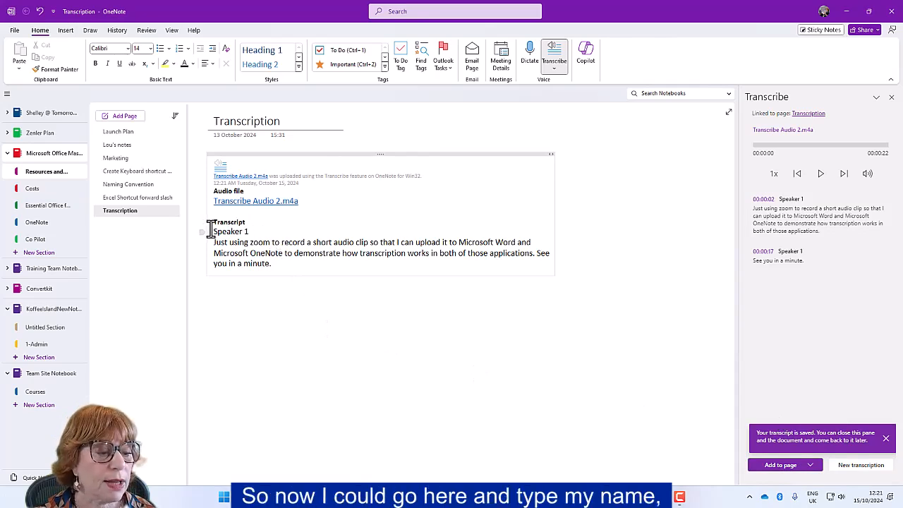
double_click(231, 231)
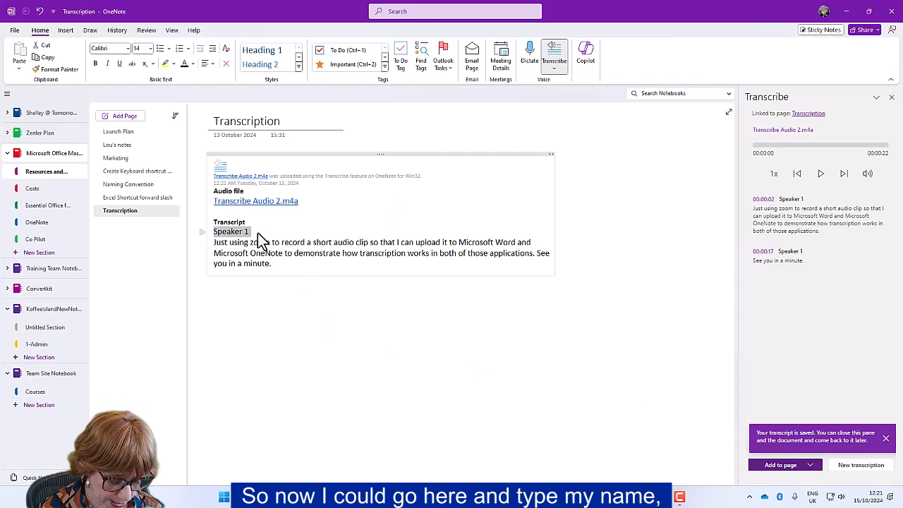
type("Shelley")
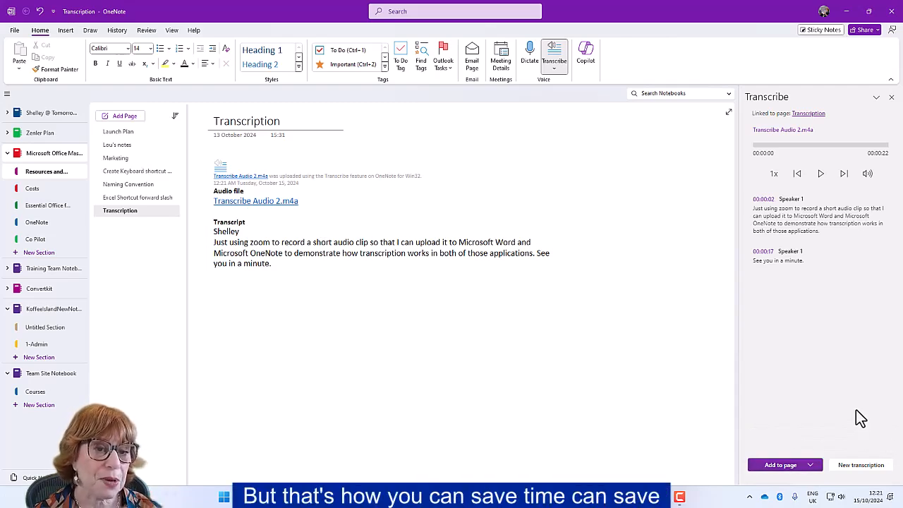
mouse_move(880, 413)
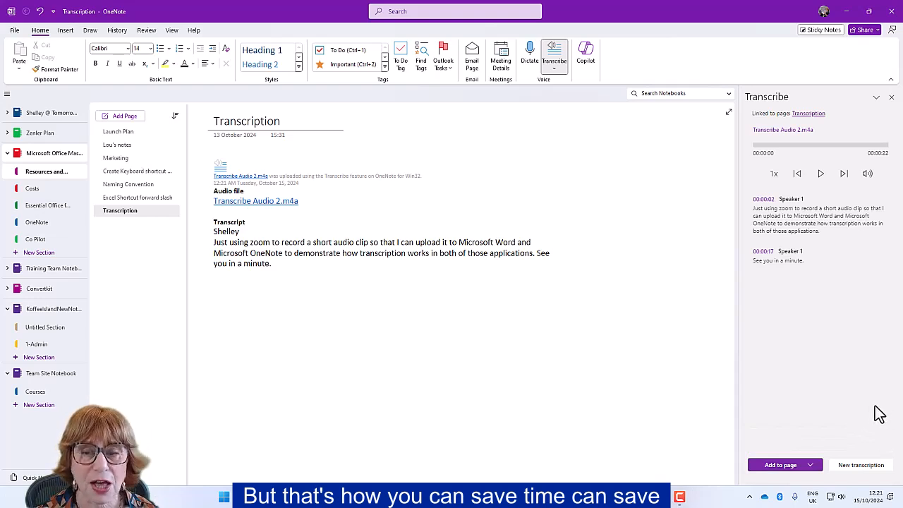